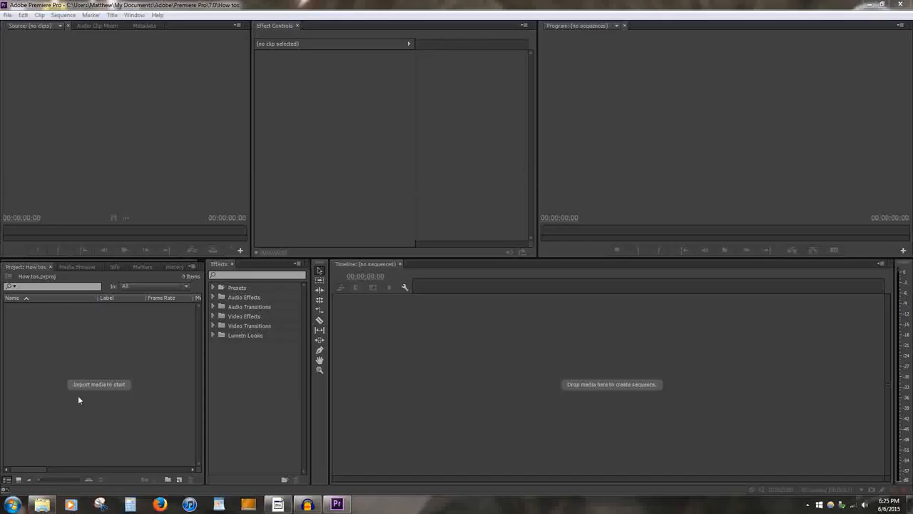
pyautogui.moveTo(152, 402)
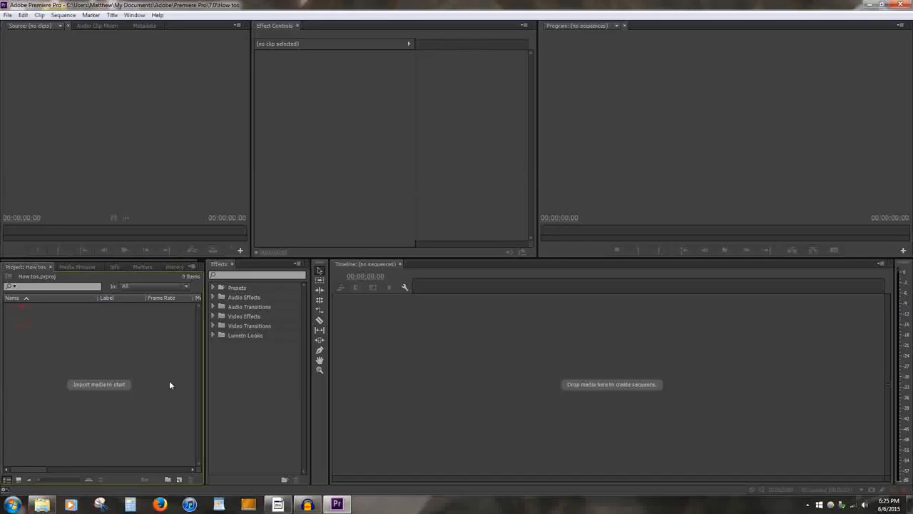
pyautogui.moveTo(151, 393)
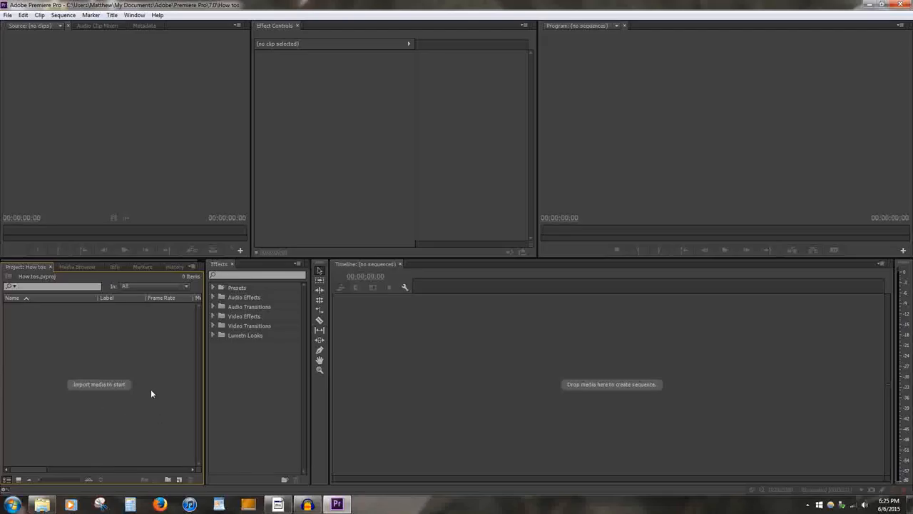
# Step: Bring up the Import dialog and browse to the 'Stuff for how to' media folder
pyautogui.doubleClick(99, 385)
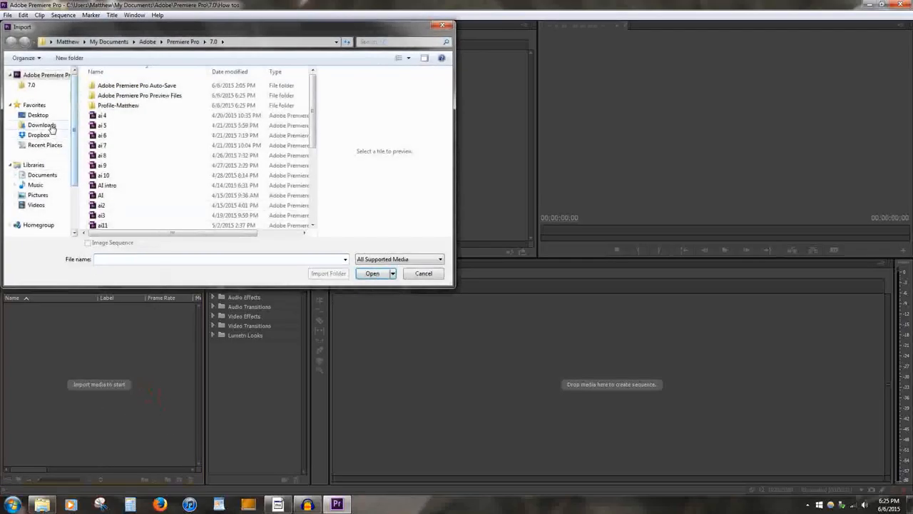
pyautogui.click(37, 115)
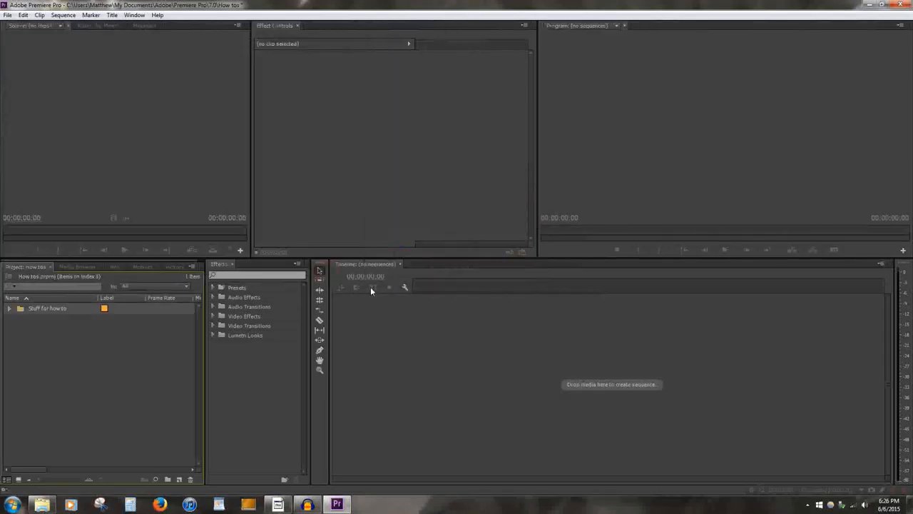
pyautogui.moveTo(51, 344)
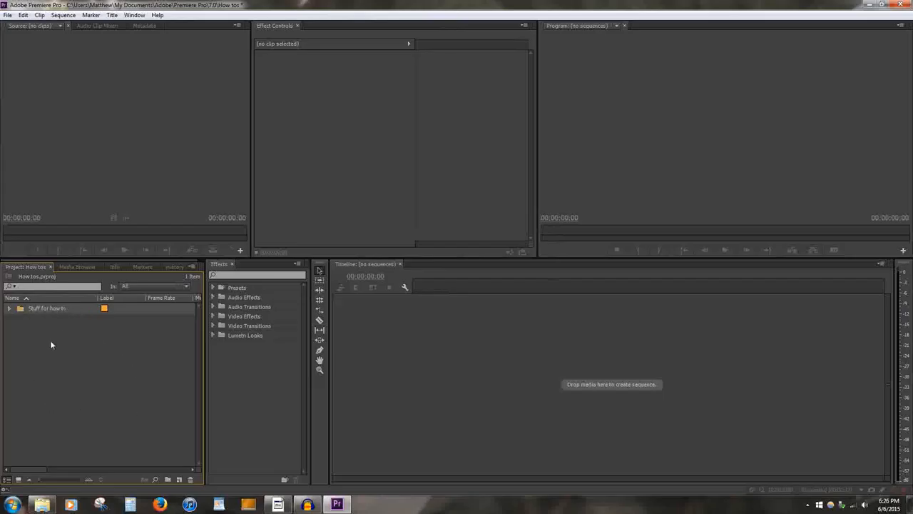
pyautogui.moveTo(41, 353)
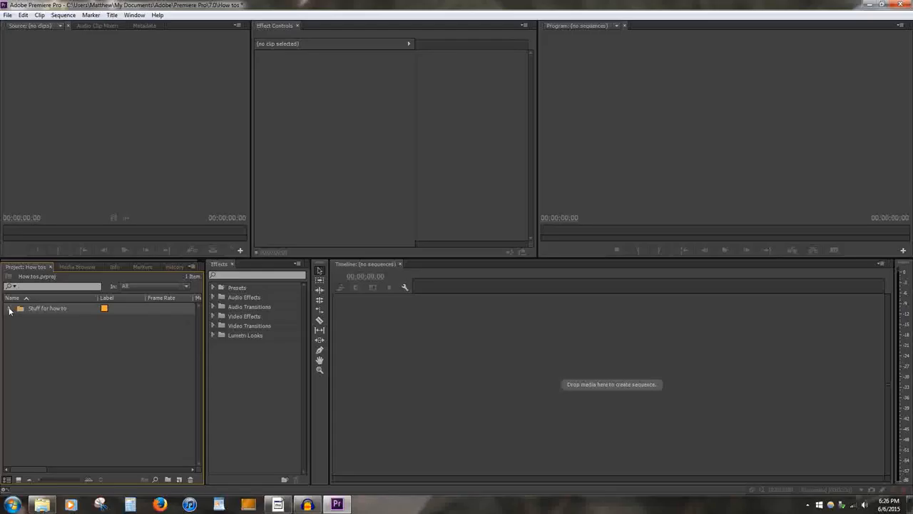
pyautogui.click(10, 309)
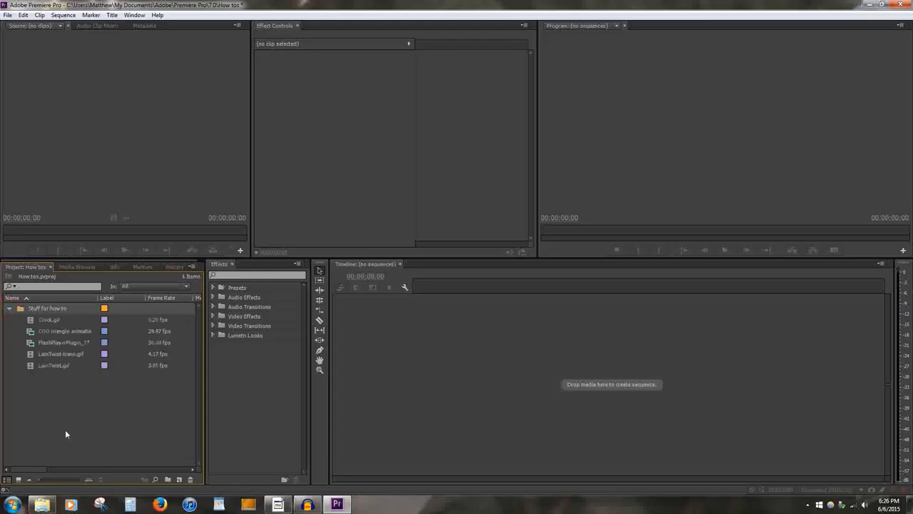
pyautogui.click(10, 308)
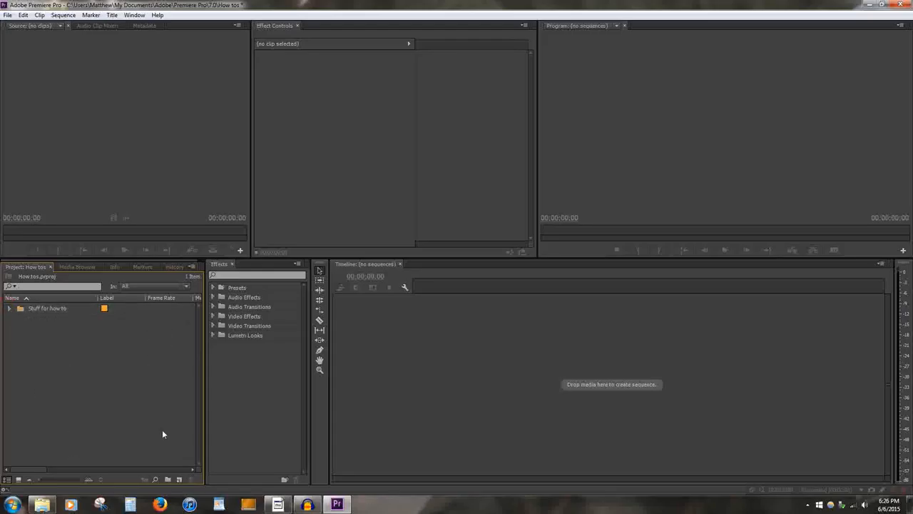
pyautogui.moveTo(159, 426)
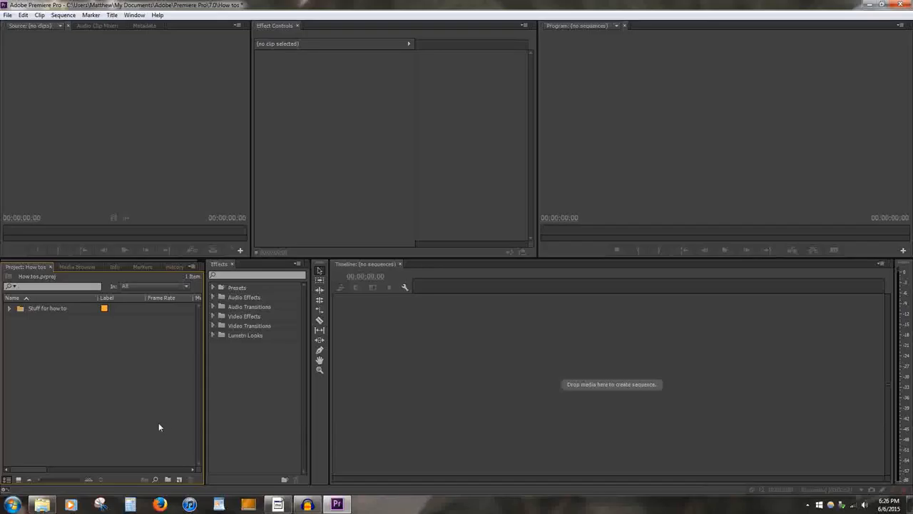
pyautogui.moveTo(147, 420)
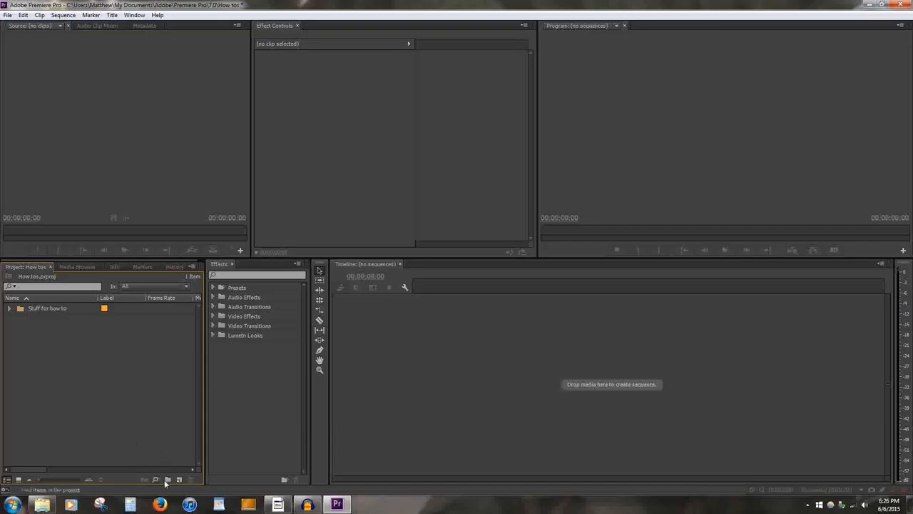
pyautogui.moveTo(155, 488)
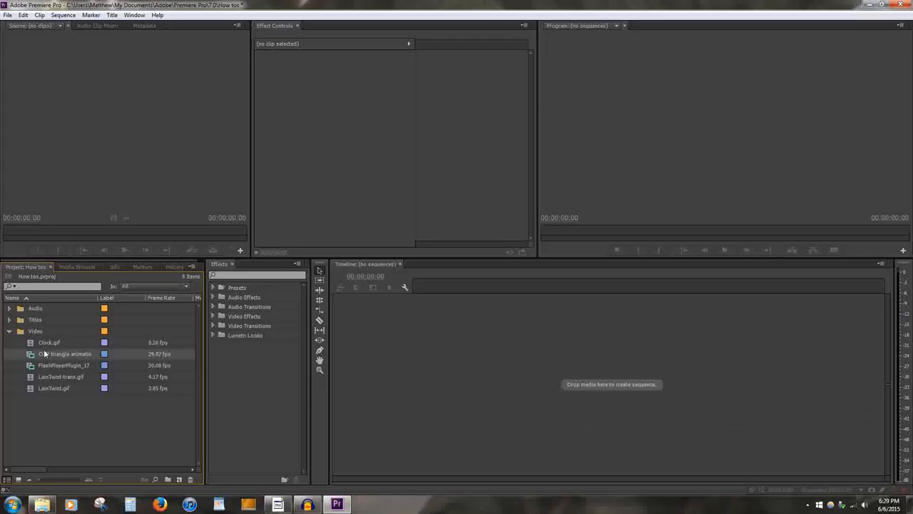
# Step: Preview the COO triangle animation in the Source Monitor and drag a clip onto the timeline
pyautogui.doubleClick(65, 354)
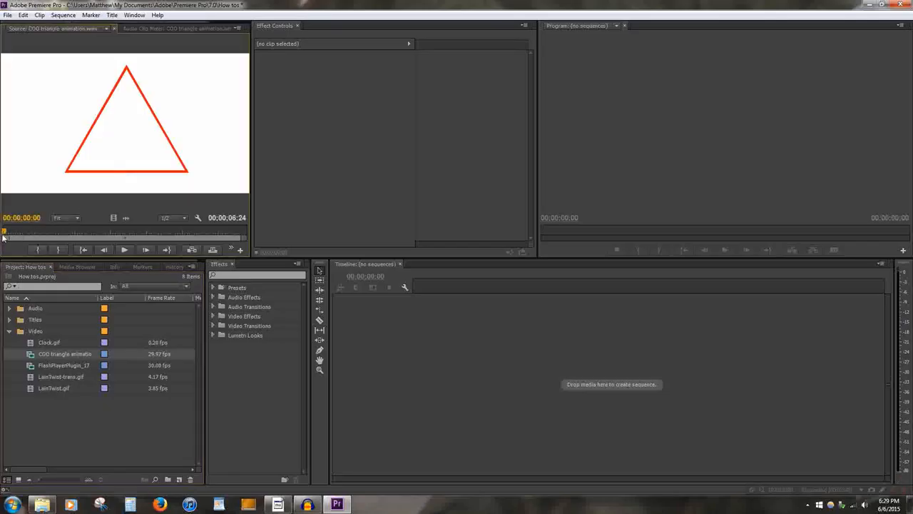
pyautogui.moveTo(4, 232); pyautogui.dragTo(175, 232)
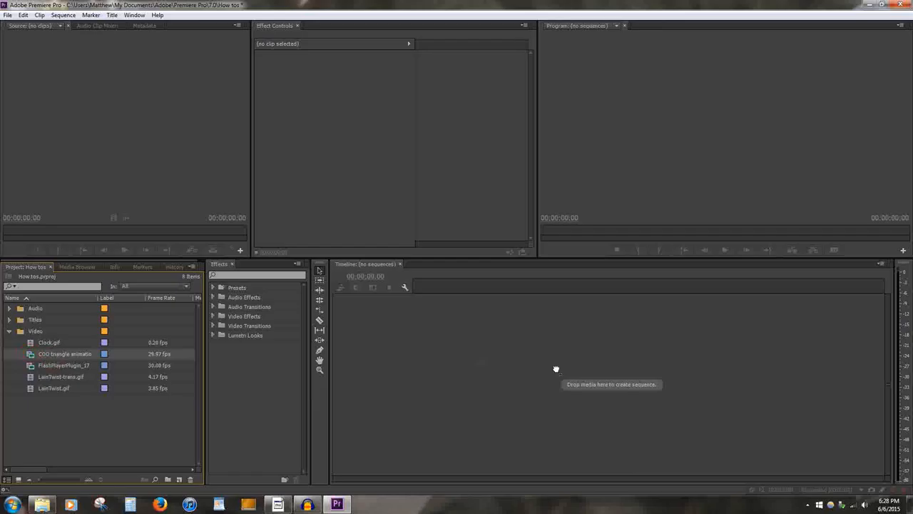
pyautogui.moveTo(64, 353); pyautogui.dragTo(421, 376)
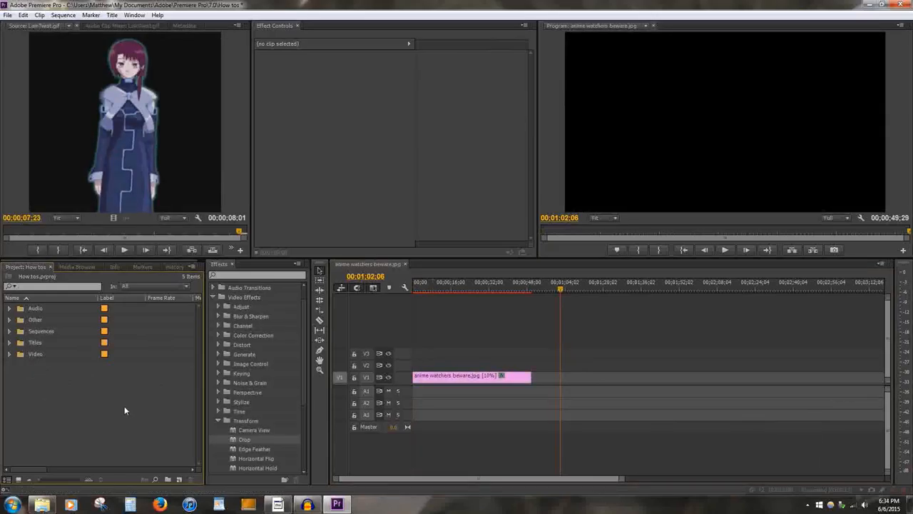
# Step: Add a new project item, starting a new title with Ctrl+T
pyautogui.rightClick(126, 410)
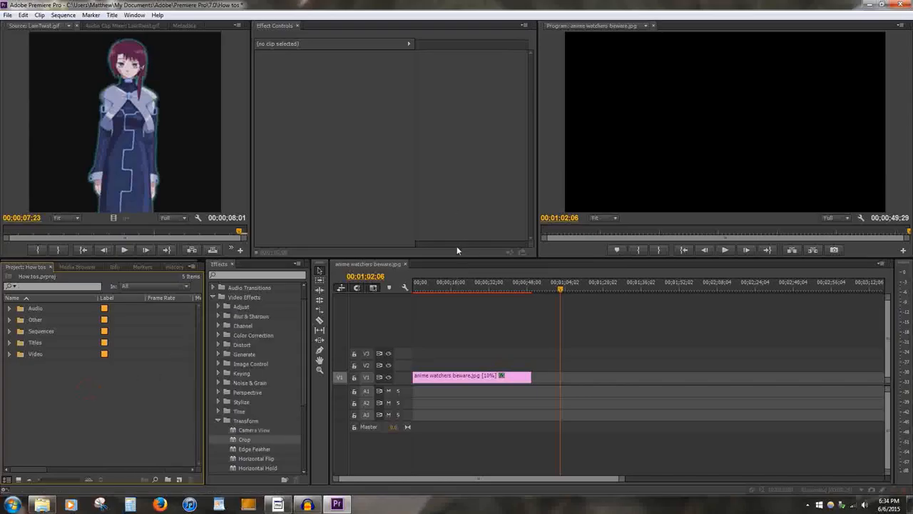
pyautogui.press('ctrl+t')
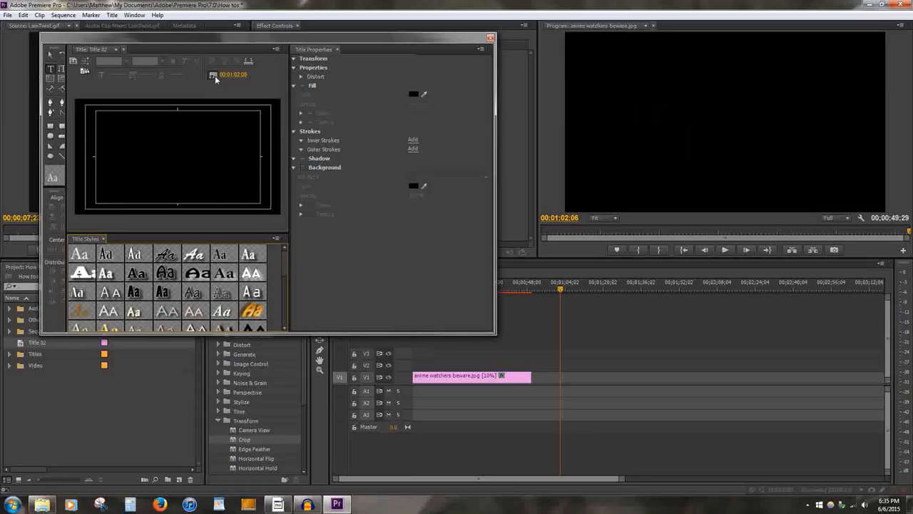
pyautogui.moveTo(216, 79)
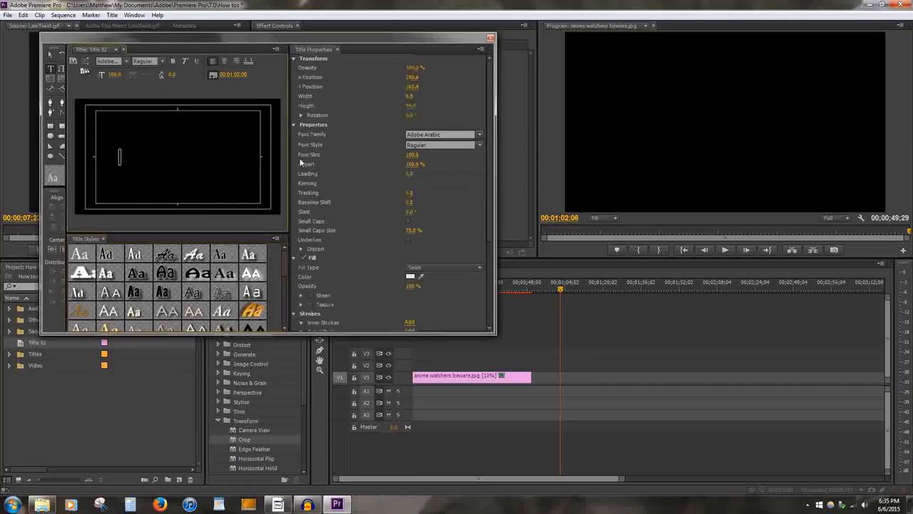
# Step: Type 'This can be explained i swear' as title text and move it to the frame bottom
pyautogui.write('This can be explained i swe')
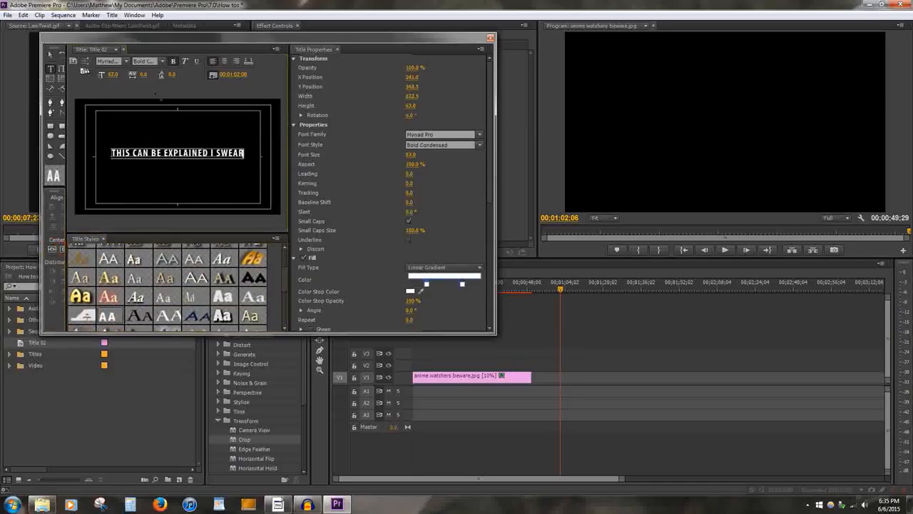
pyautogui.moveTo(177, 152); pyautogui.dragTo(177, 198)
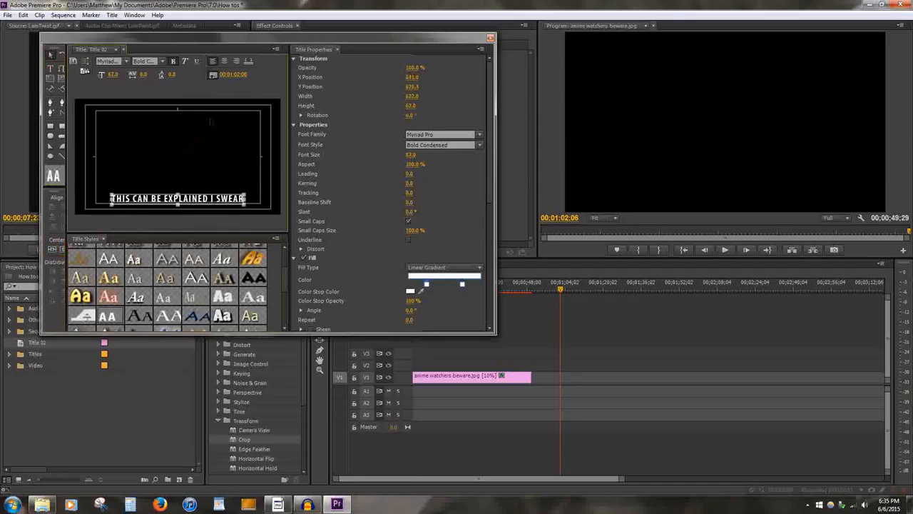
pyautogui.click(489, 37)
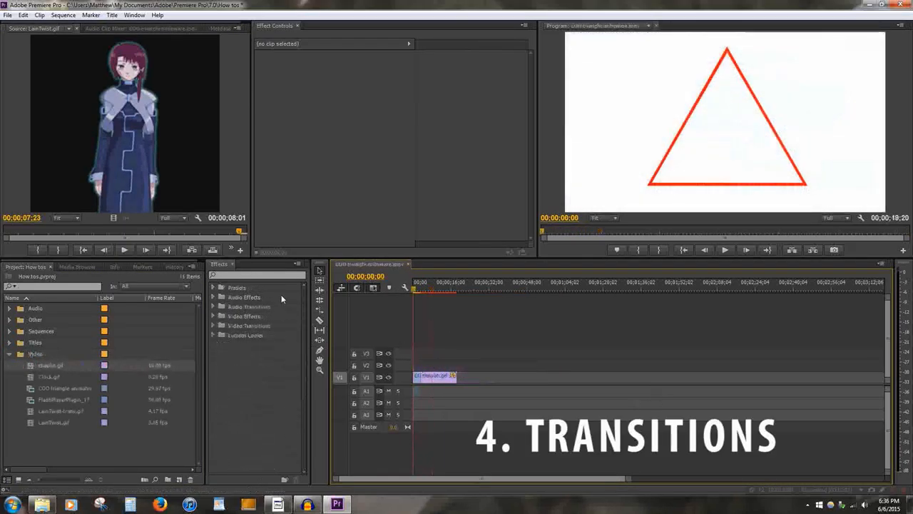
# Step: Apply Cross Dissolve from Video Transitions > Dissolve to the start of chaplin.gif
pyautogui.click(214, 325)
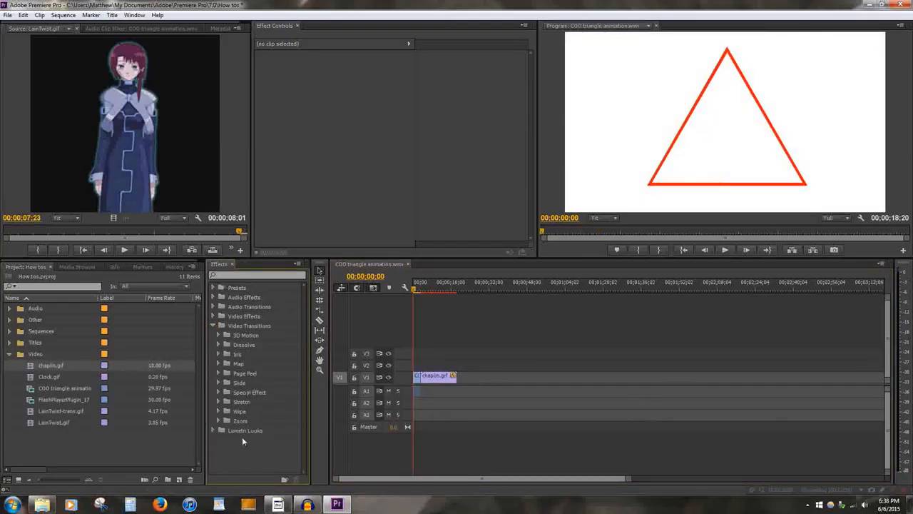
pyautogui.click(219, 344)
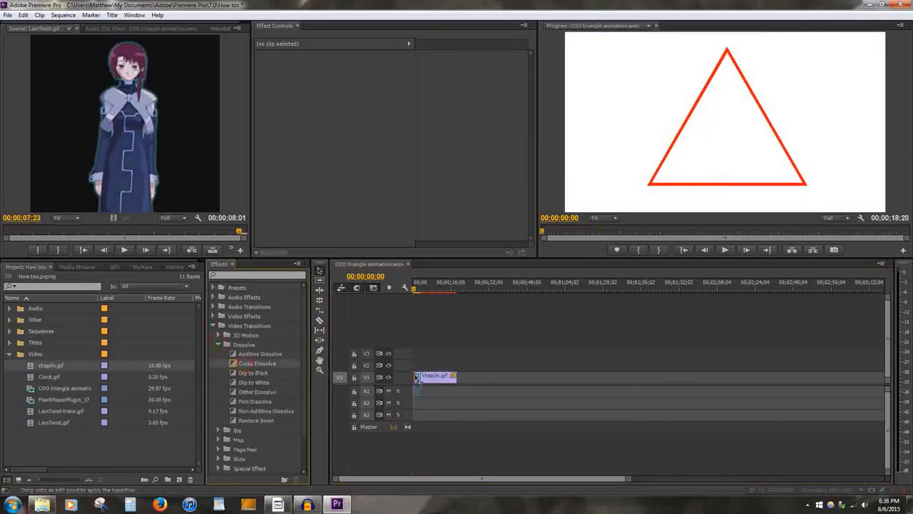
pyautogui.click(725, 249)
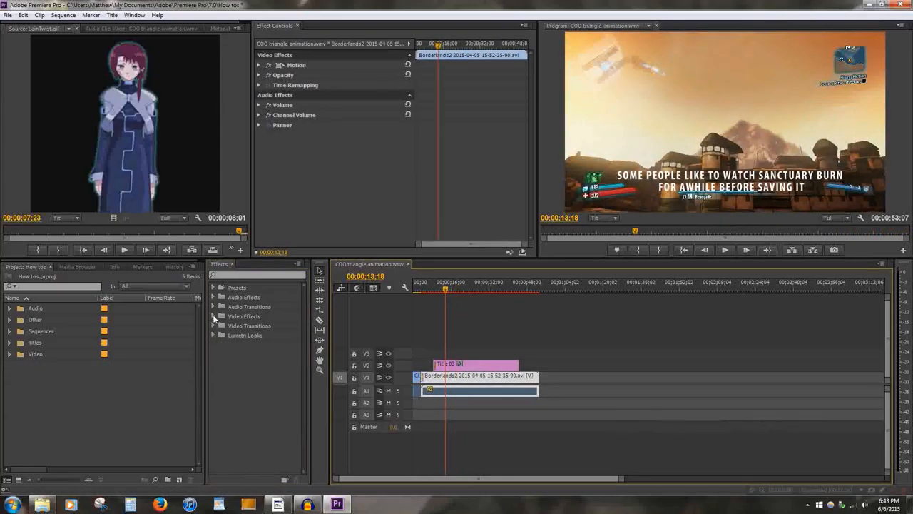
# Step: Apply the Crop effect from Video Effects to the Borderlands2 clip
pyautogui.click(213, 316)
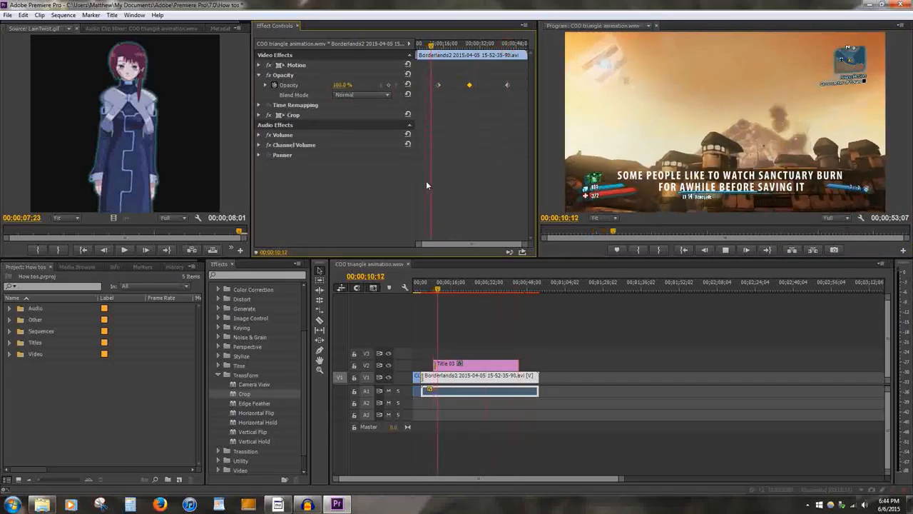
pyautogui.click(438, 281)
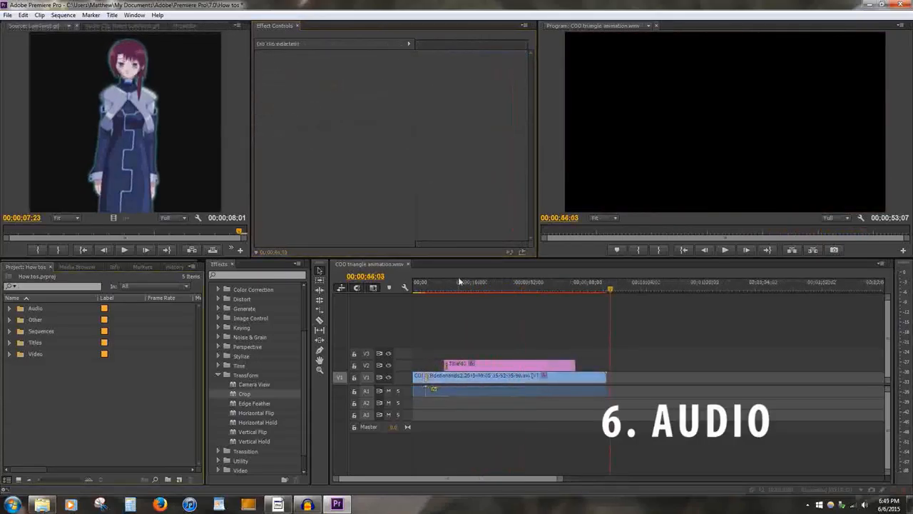
# Step: Place the Melanie feat. Elena Galitzina song on audio track A2
pyautogui.click(10, 308)
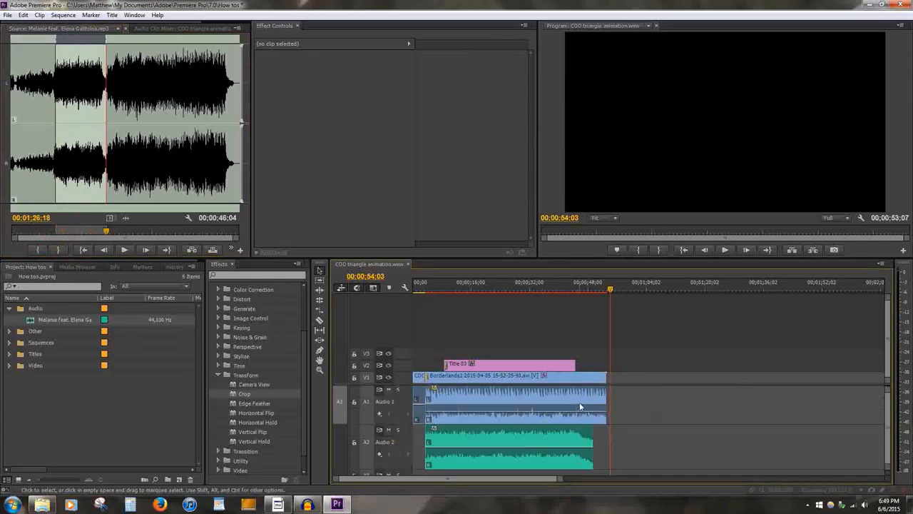
pyautogui.moveTo(433, 289)
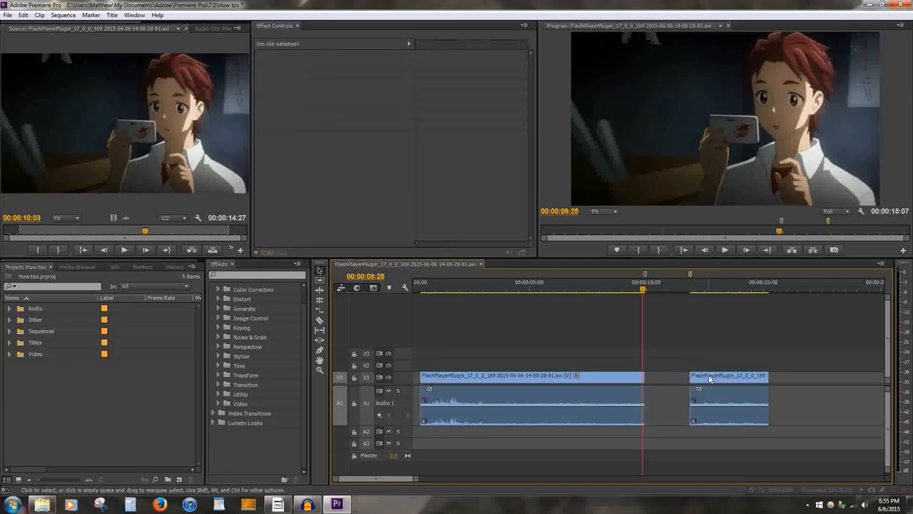
# Step: Select the later piece of the razor-split FlashPlayerPlugin clip
pyautogui.click(719, 378)
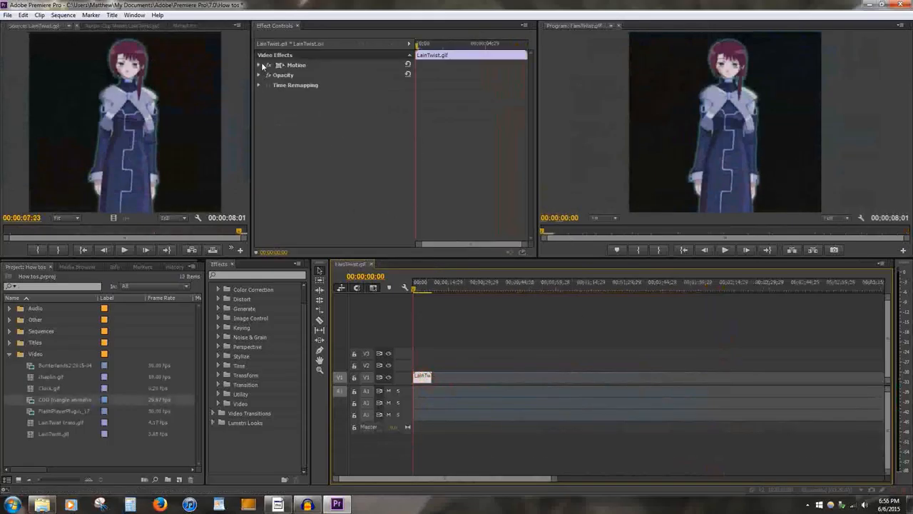
# Step: Expand Motion for LainTwist.gif and enable its adjustable frame handles in the preview
pyautogui.click(267, 65)
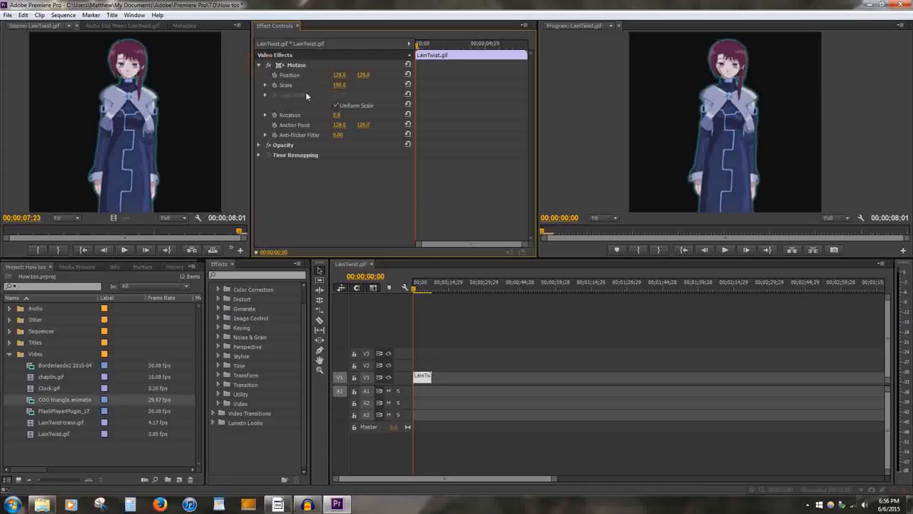
pyautogui.click(290, 74)
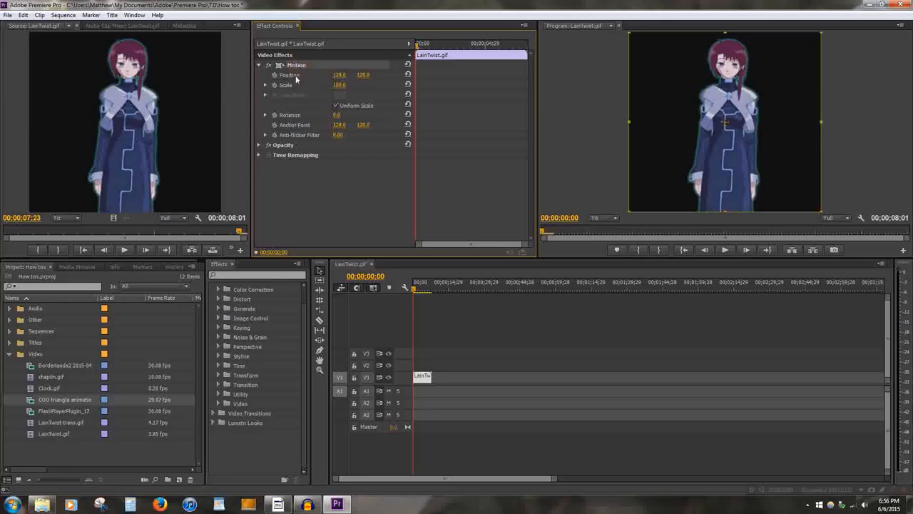
pyautogui.moveTo(813, 47)
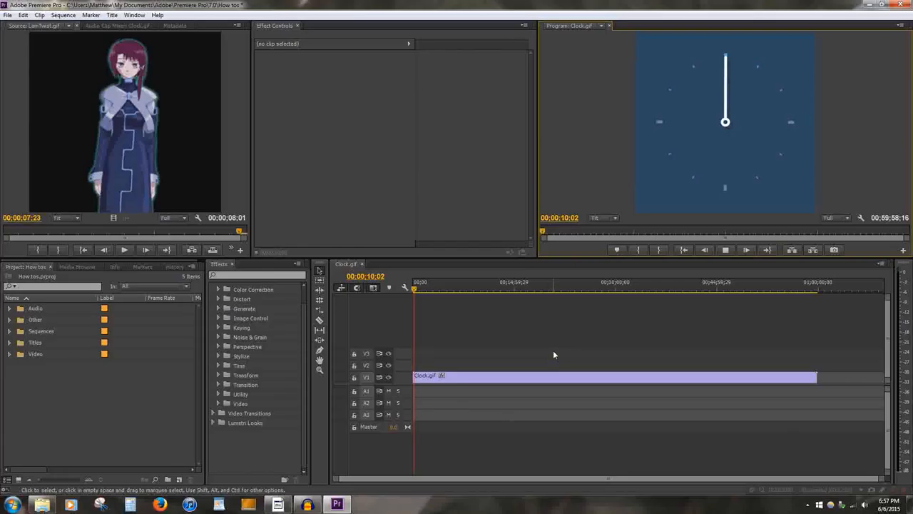
pyautogui.moveTo(319, 311)
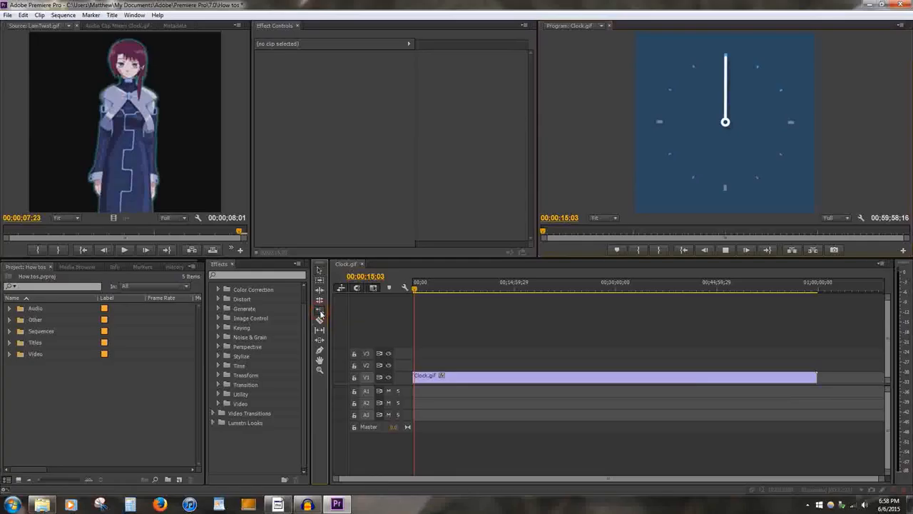
# Step: Rate-stretch Clock.gif to a much shorter duration, then reposition a clip on the timeline
pyautogui.moveTo(815, 376); pyautogui.dragTo(728, 383)
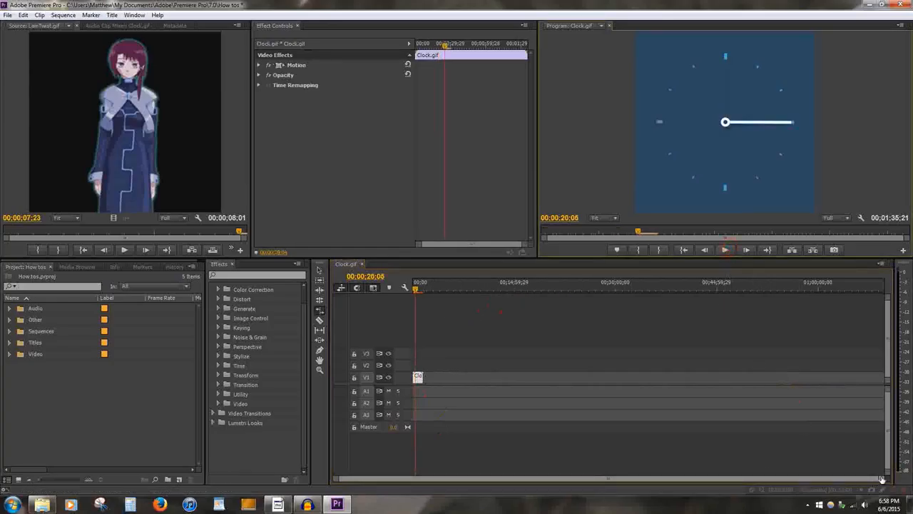
pyautogui.moveTo(422, 377); pyautogui.dragTo(678, 377)
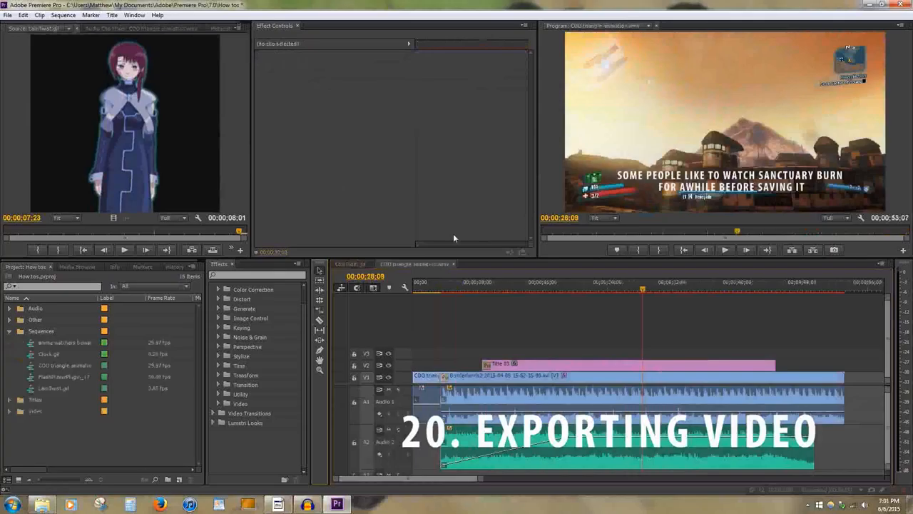
# Step: Set the media export output file name to Burn.wmv on the Desktop
pyautogui.click(10, 14)
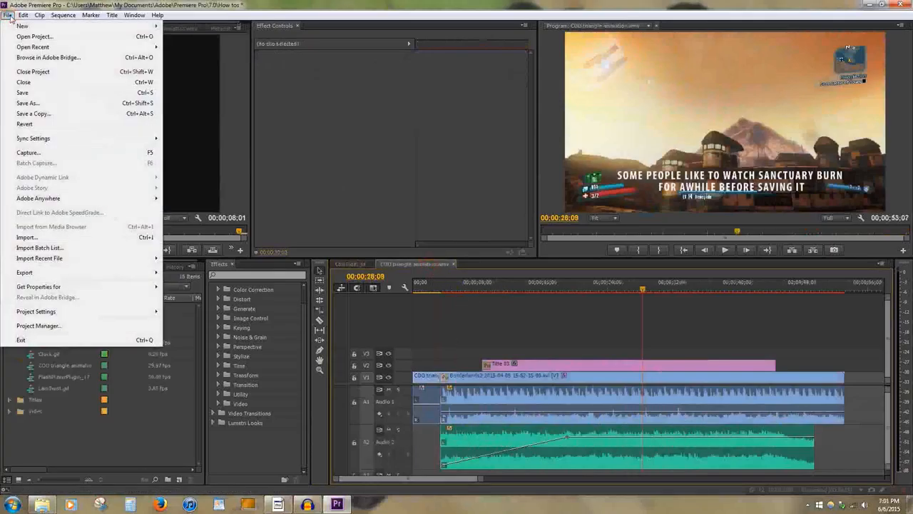
pyautogui.moveTo(24, 272)
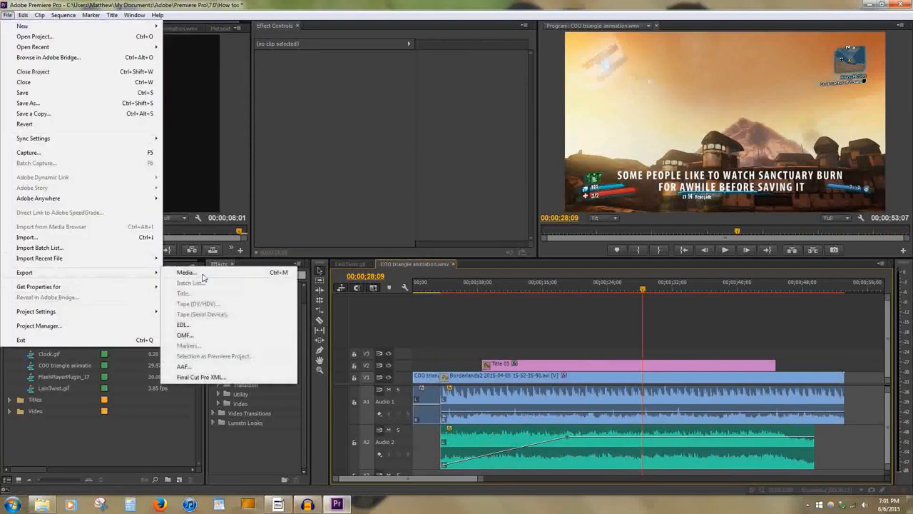
pyautogui.click(186, 272)
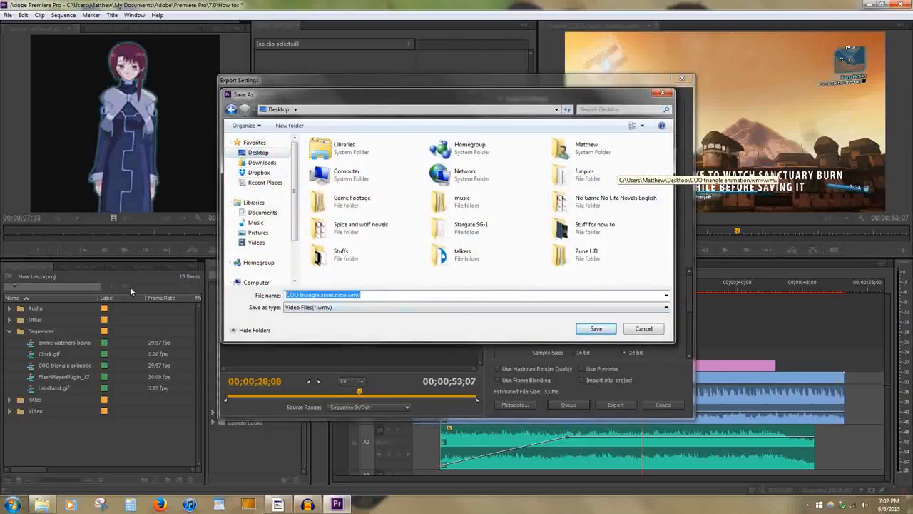
pyautogui.write('Burn')
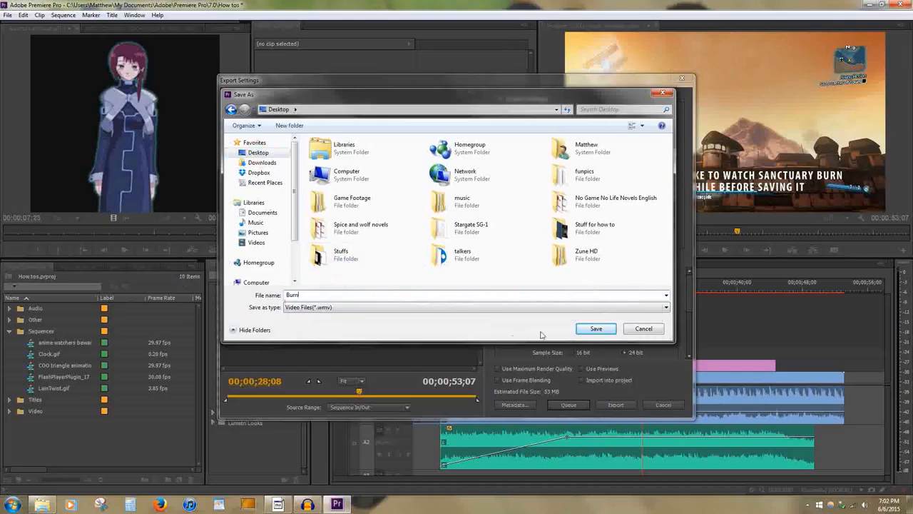
pyautogui.click(595, 328)
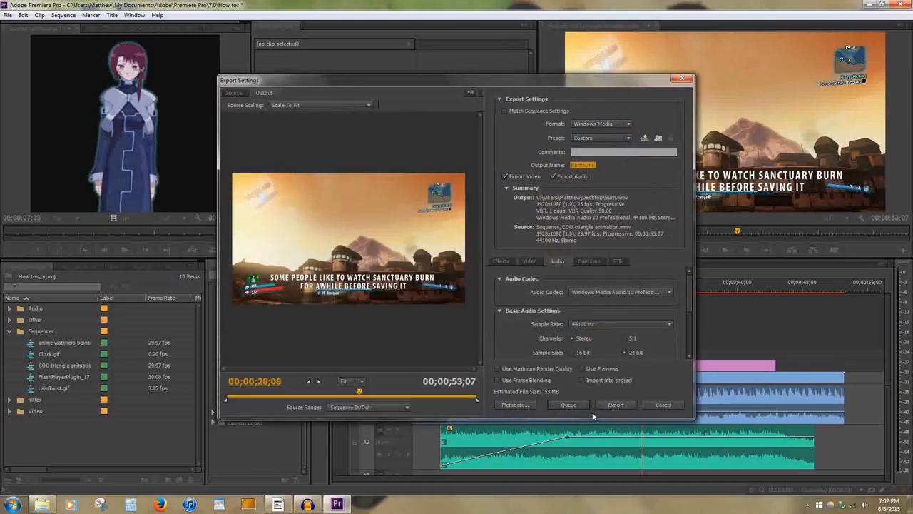
pyautogui.click(663, 405)
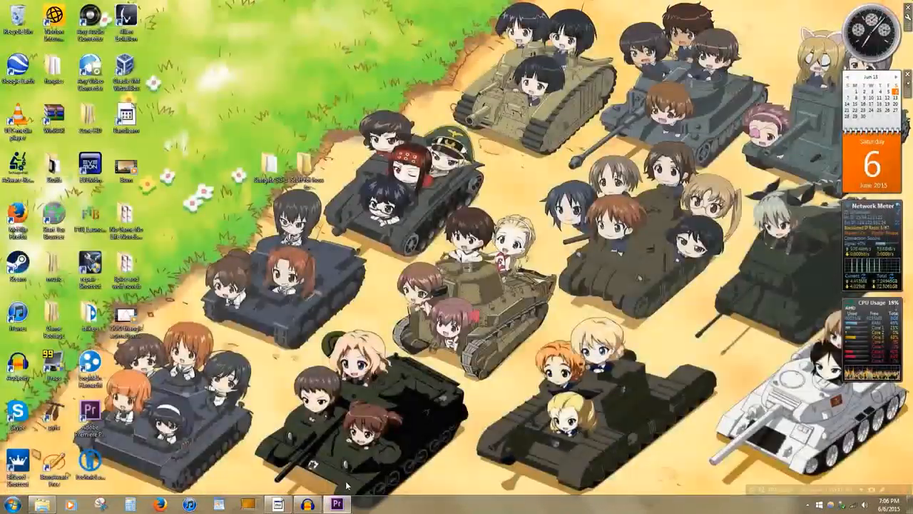
# Step: Return to Premiere Pro and bring up marker options on the timeline at 00;02;47;00
pyautogui.click(335, 502)
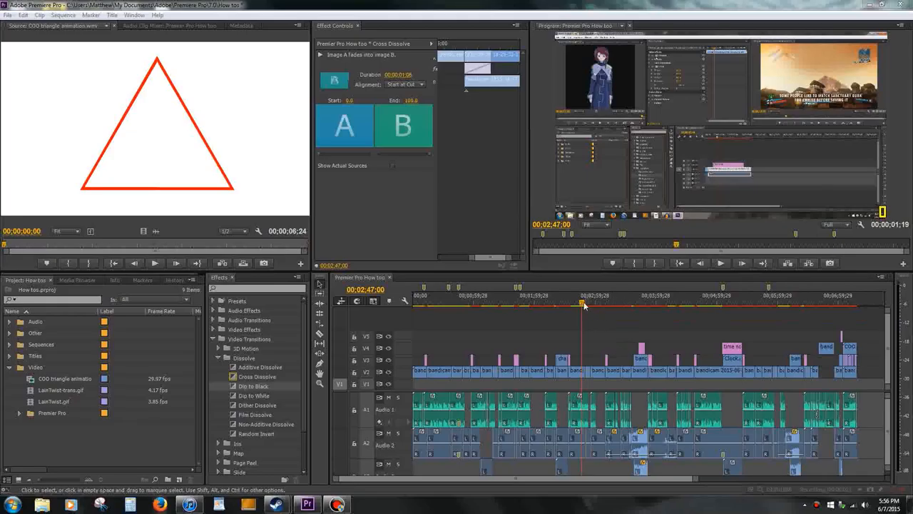
pyautogui.rightClick(582, 305)
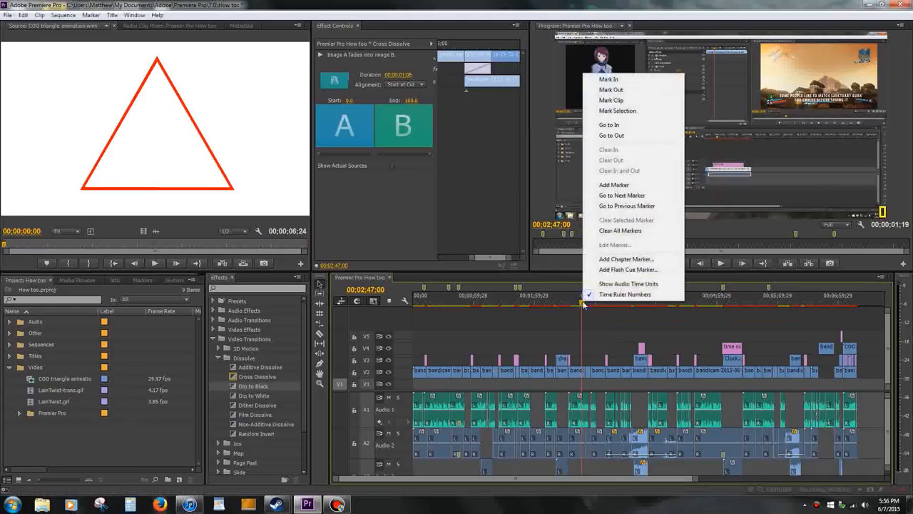
pyautogui.moveTo(614, 185)
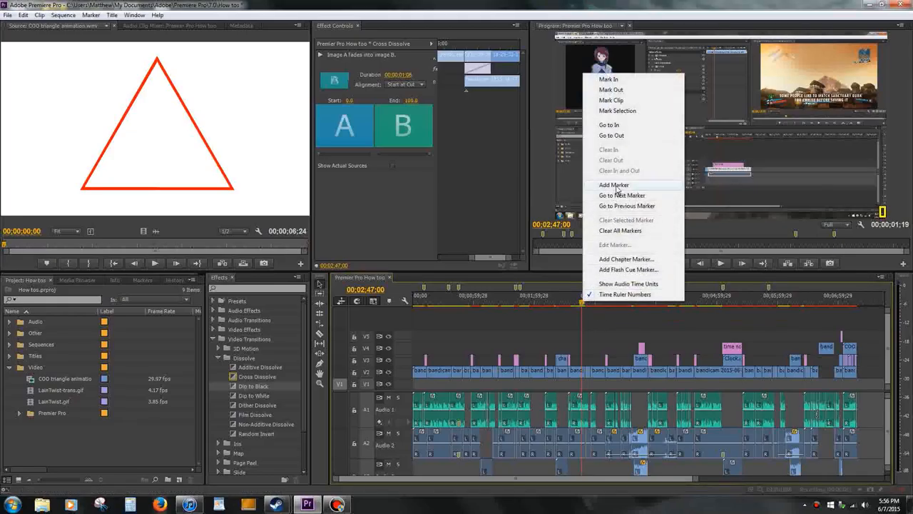